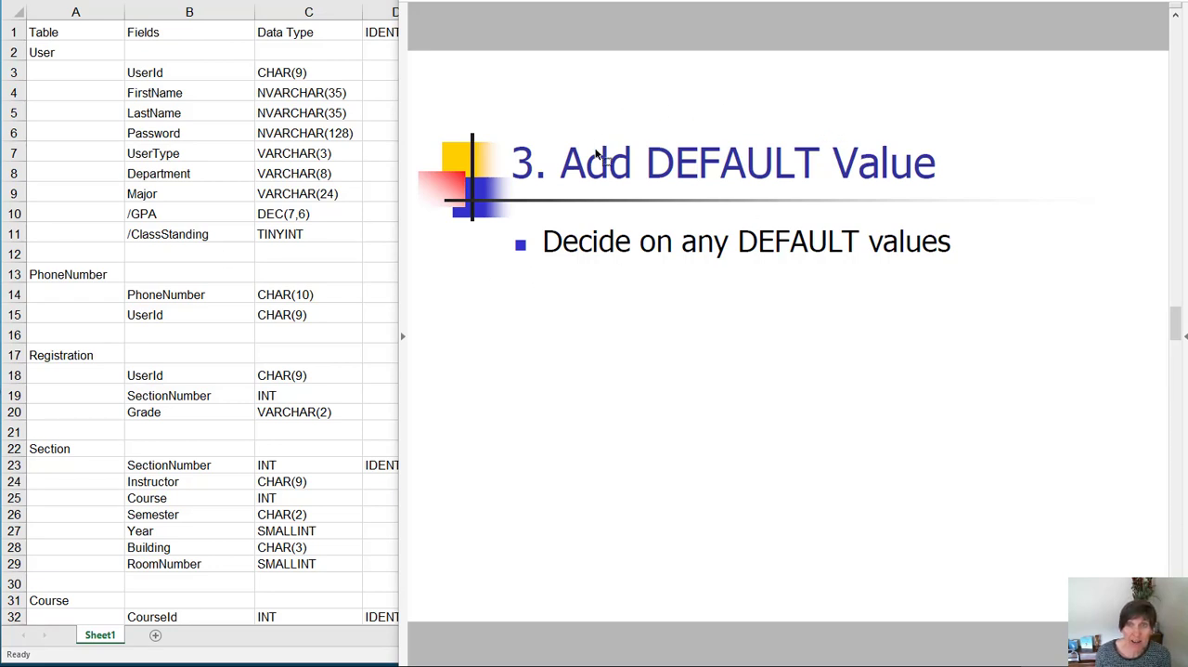
{"action": "mouse_move", "coordinate": [878, 181]}
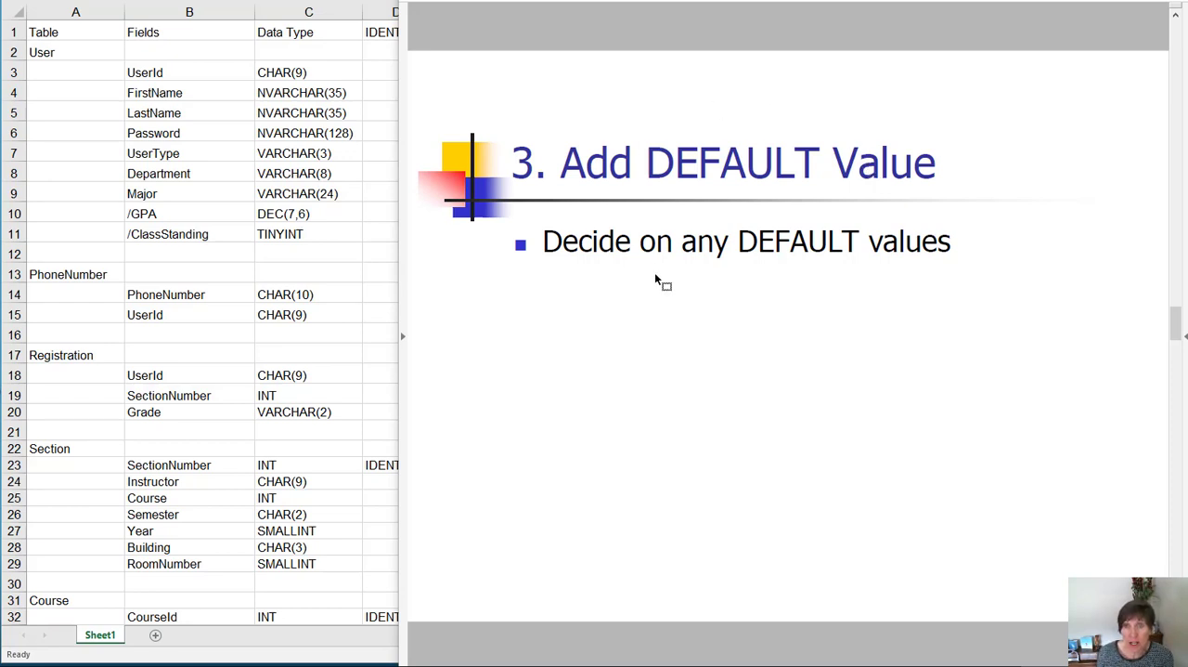
{"action": "mouse_move", "coordinate": [629, 223]}
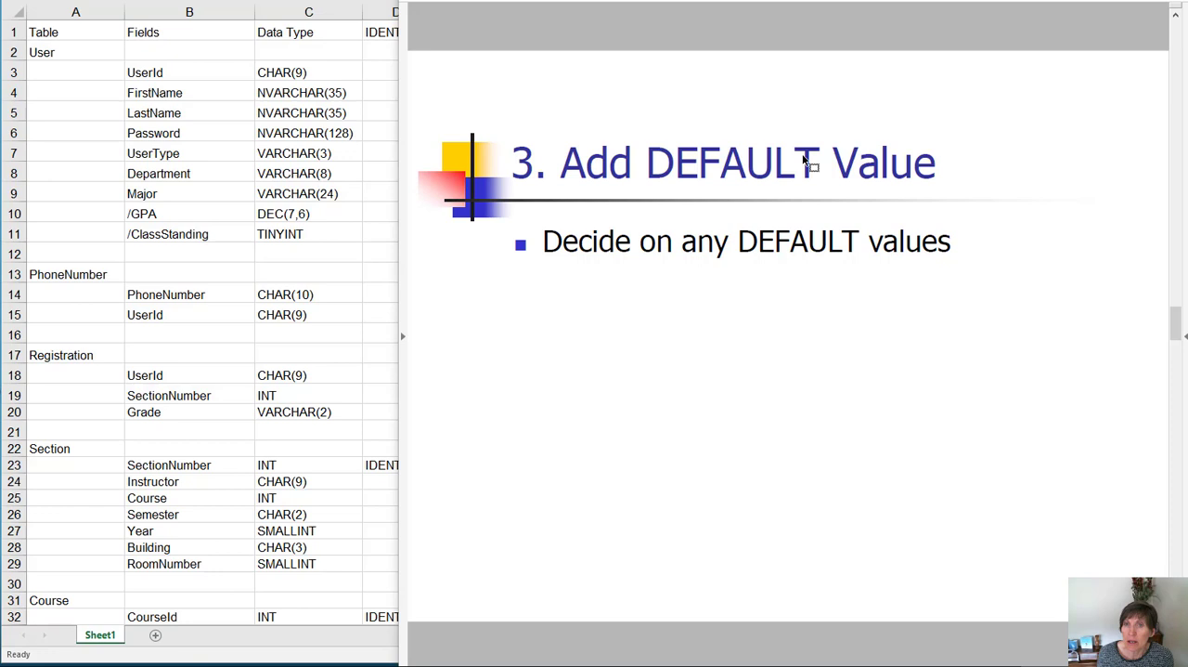
{"action": "mouse_move", "coordinate": [363, 330]}
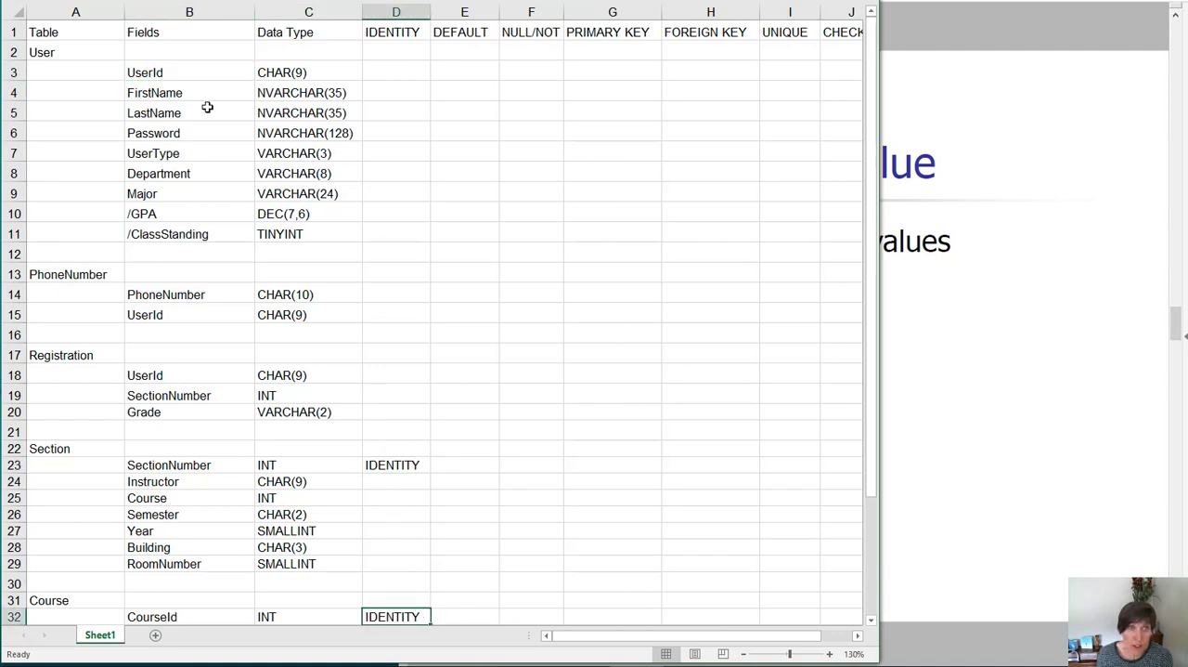
{"action": "left_click", "coordinate": [189, 73]}
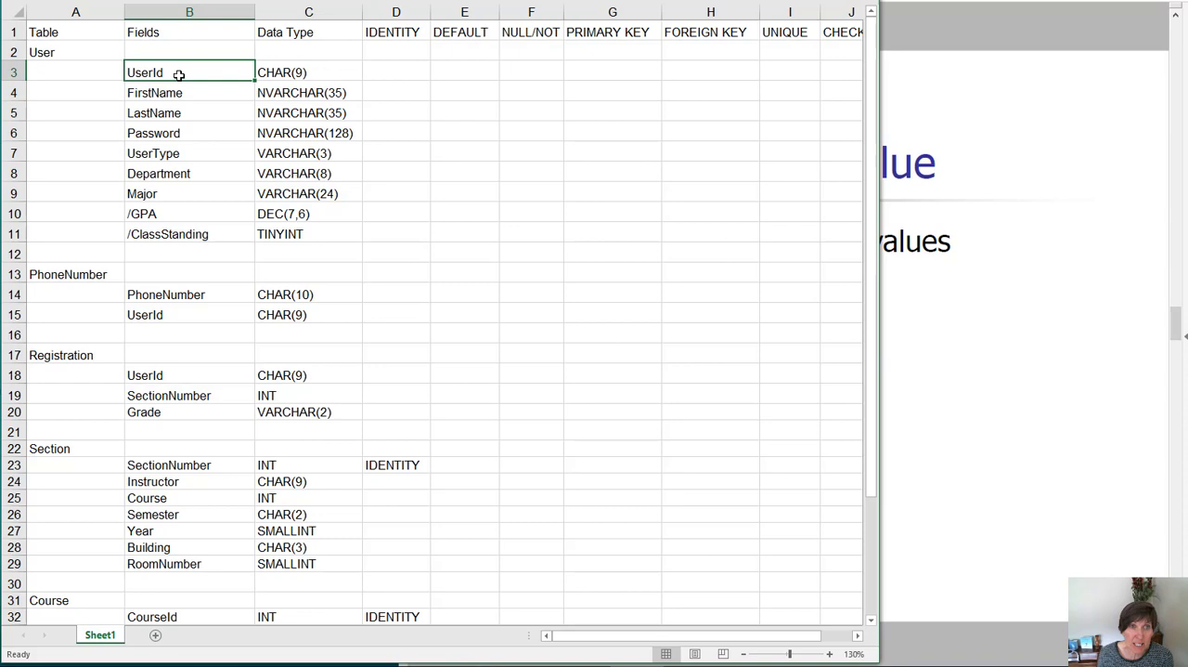
{"action": "left_click", "coordinate": [189, 91]}
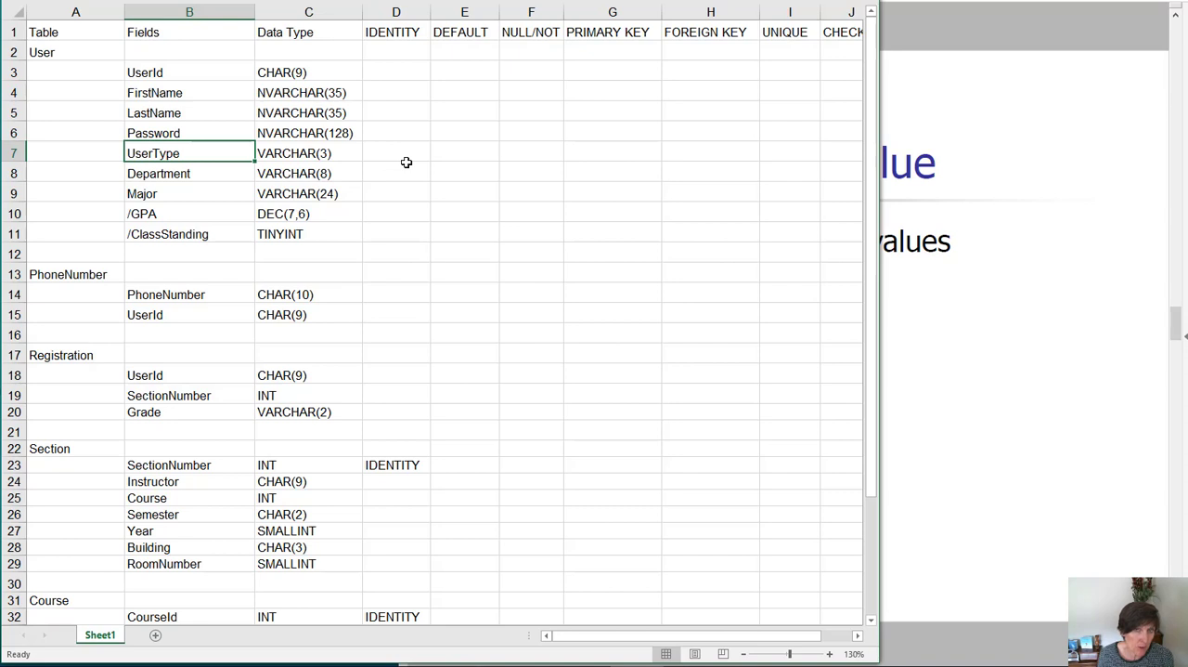
{"action": "left_click", "coordinate": [464, 153]}
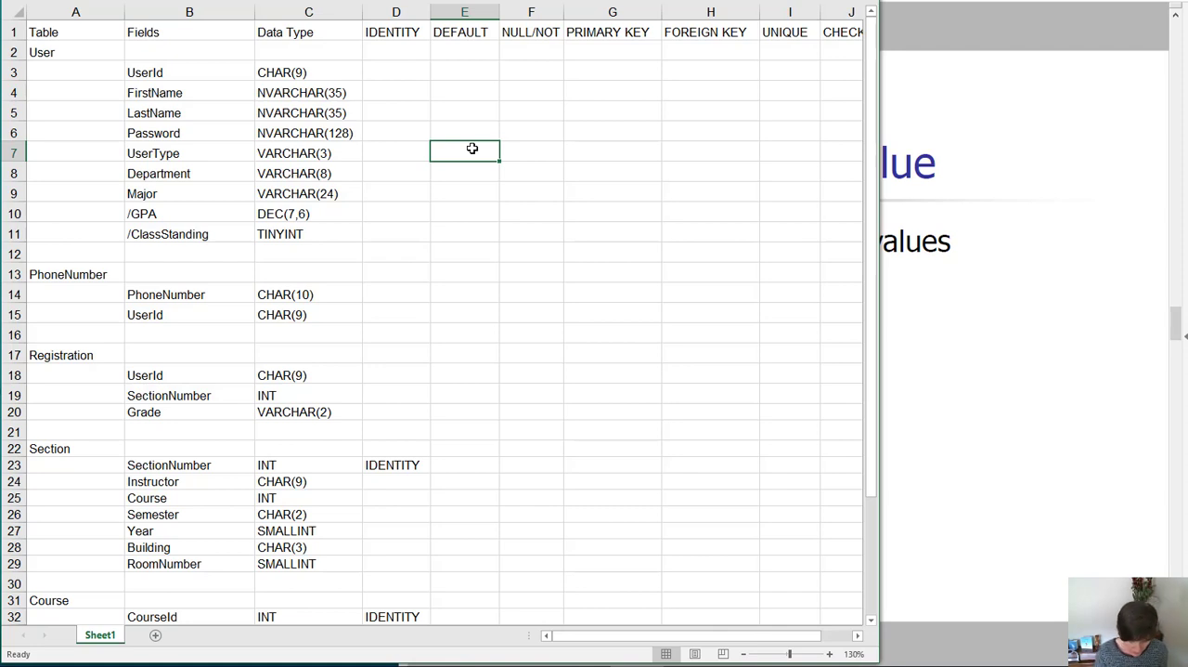
- Enter S as UserType's DEFAULT in E7, then select the PhoneNumber UserId cell
{"action": "type", "text": "S"}
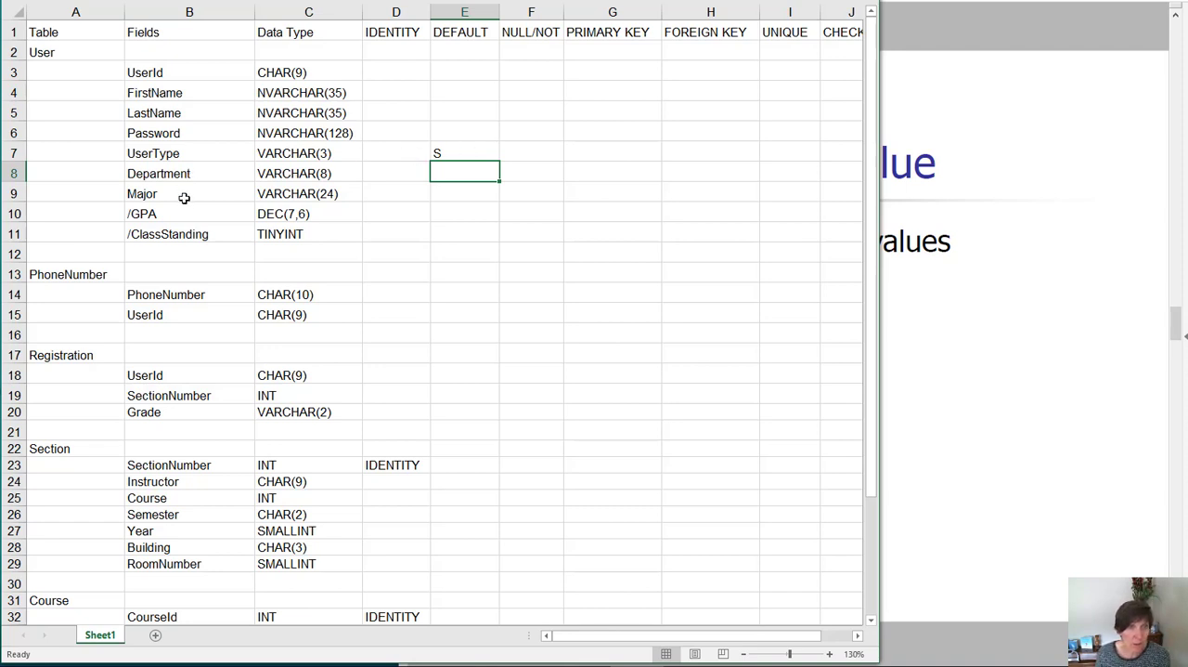
{"action": "mouse_move", "coordinate": [196, 315]}
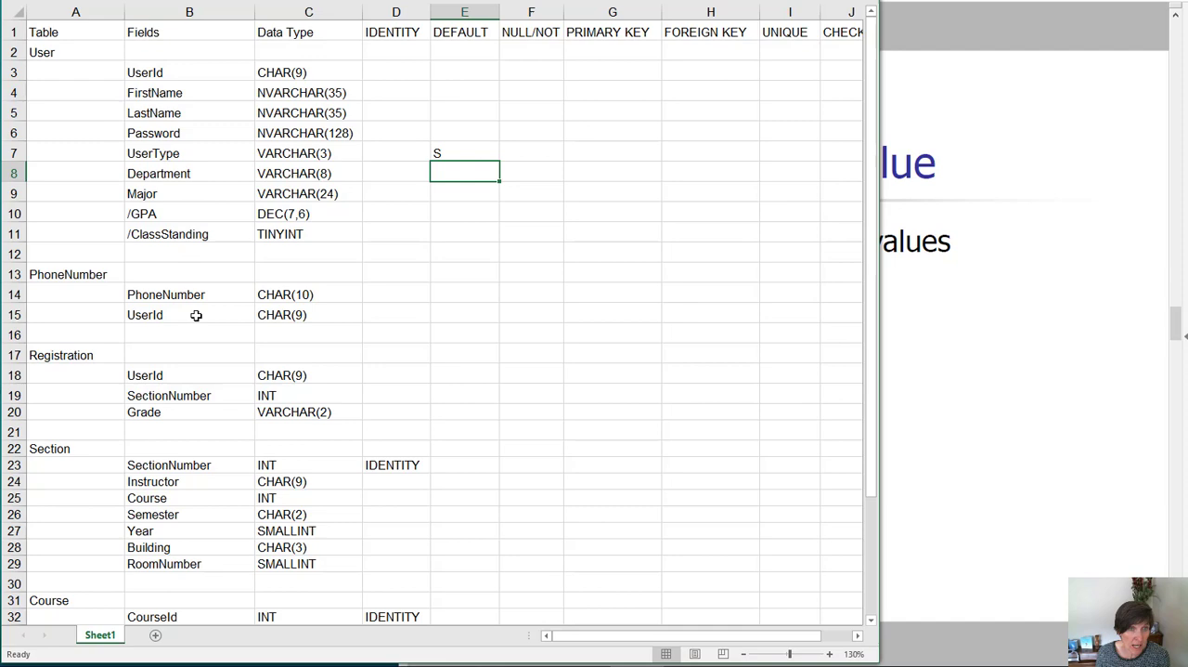
{"action": "left_click", "coordinate": [189, 315]}
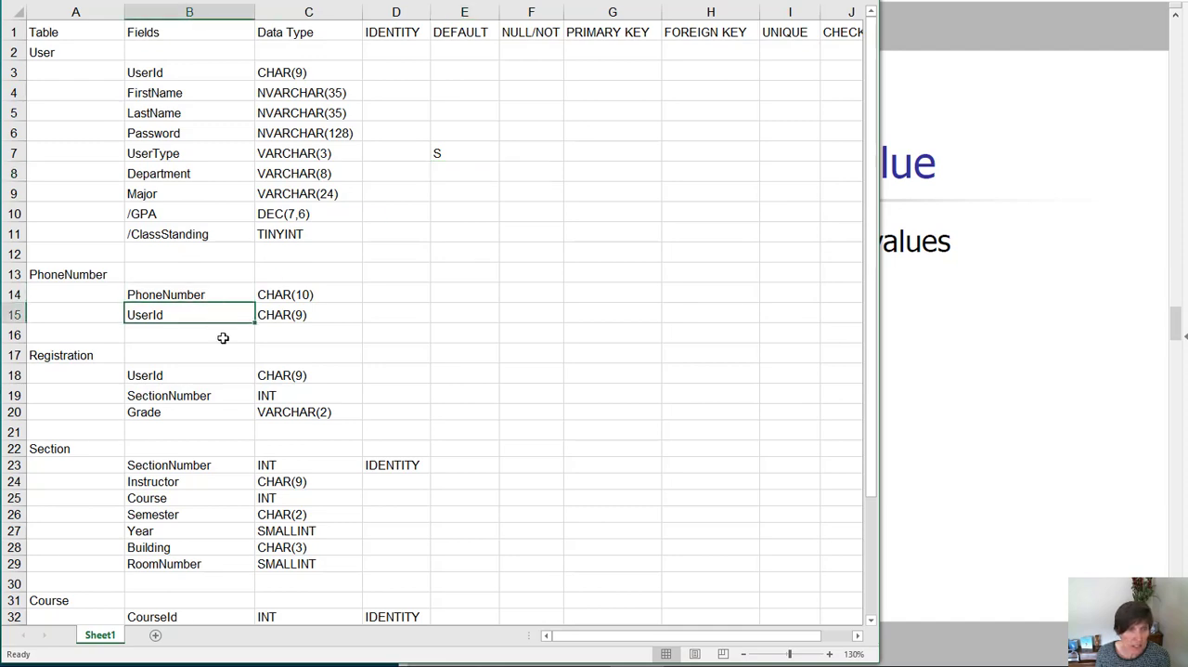
{"action": "scroll", "scroll_direction": "down", "scroll_amount": 3}
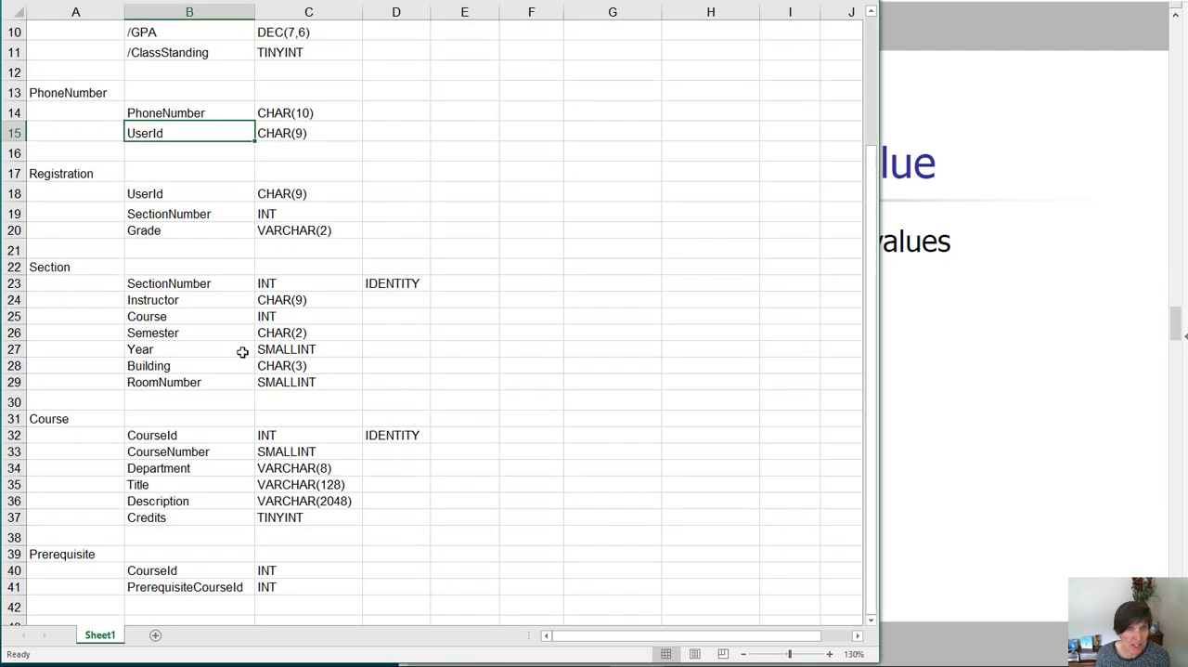
{"action": "left_click", "coordinate": [189, 214]}
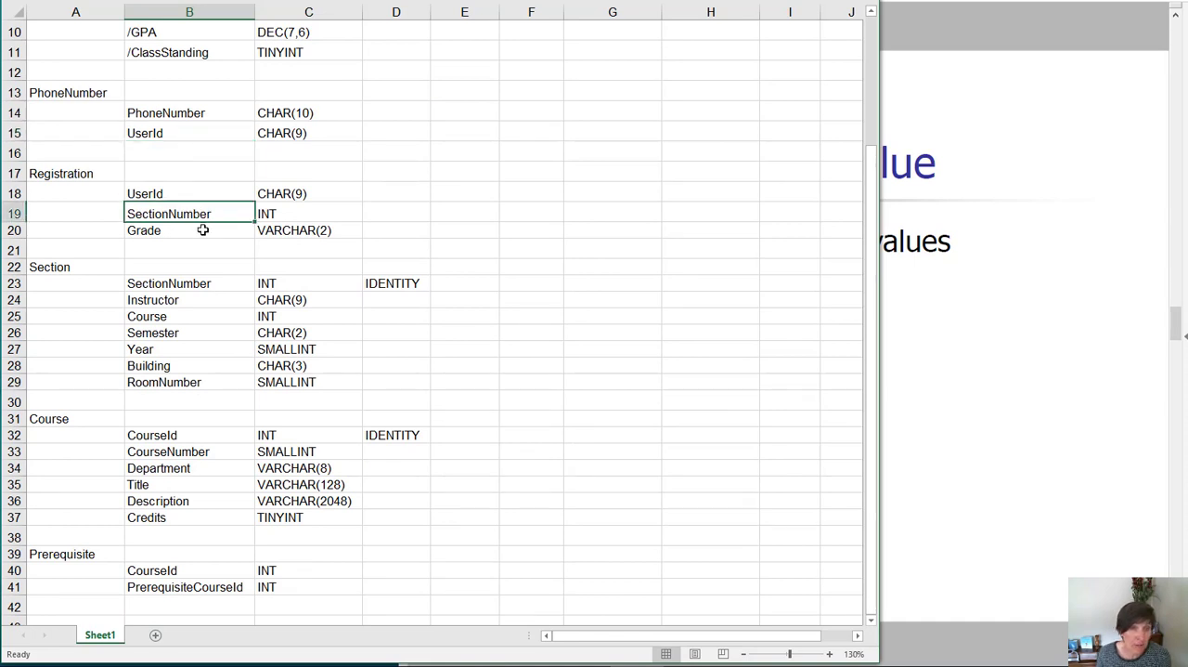
{"action": "left_click", "coordinate": [190, 230]}
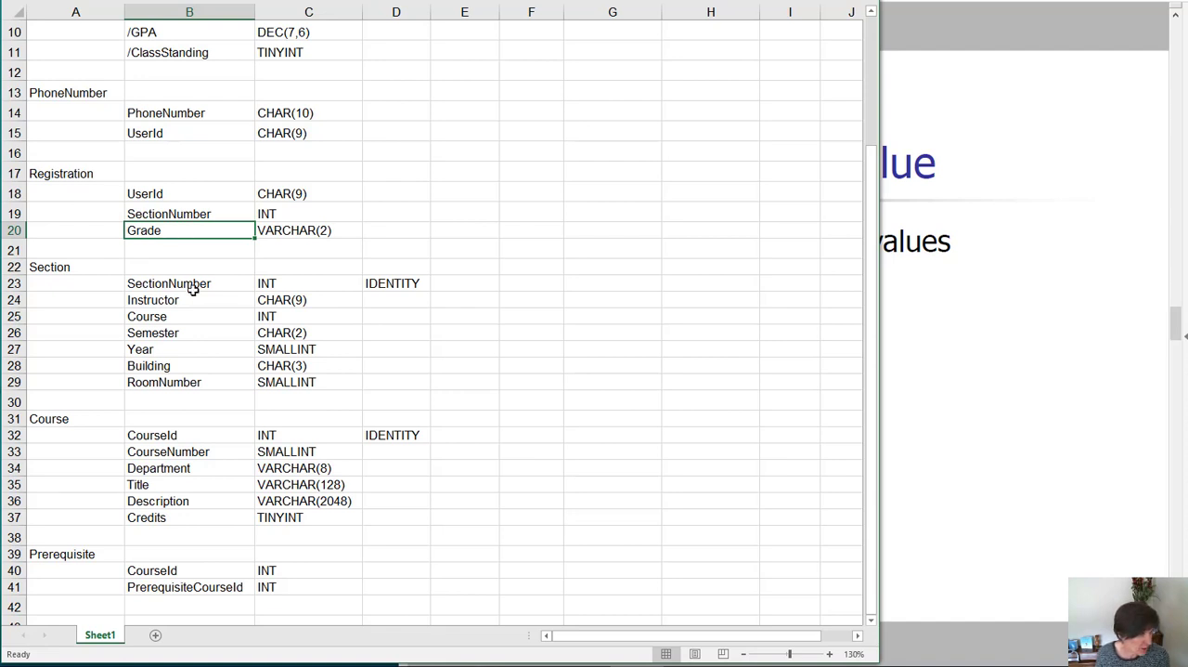
{"action": "mouse_move", "coordinate": [190, 309]}
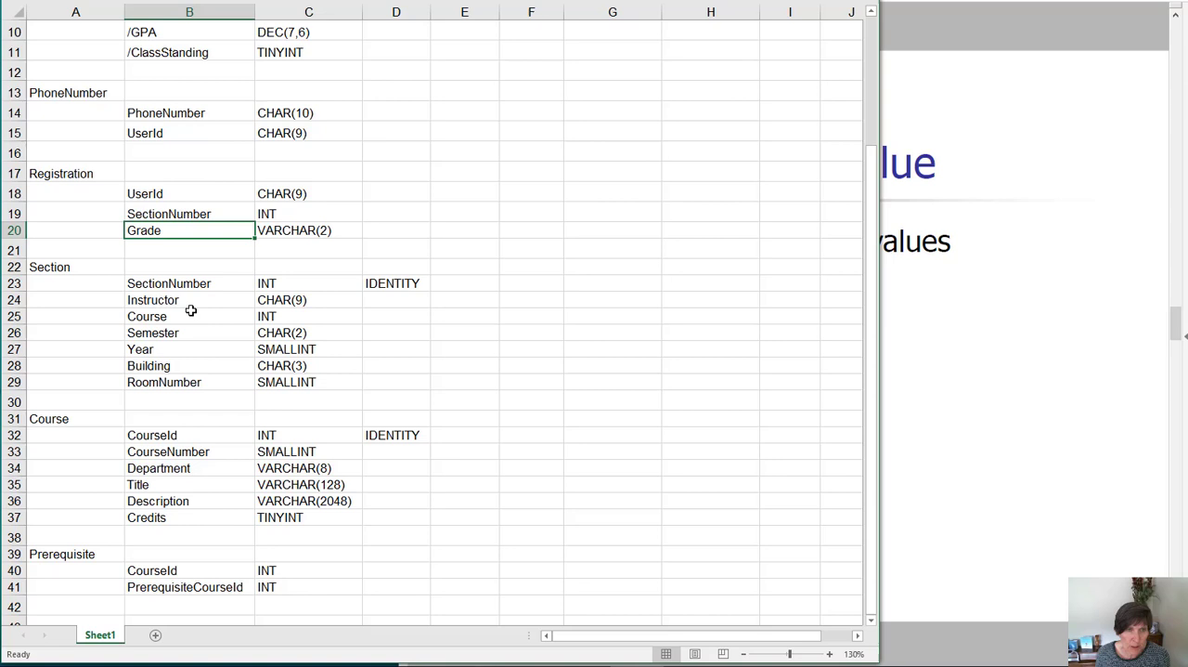
{"action": "mouse_move", "coordinate": [175, 365]}
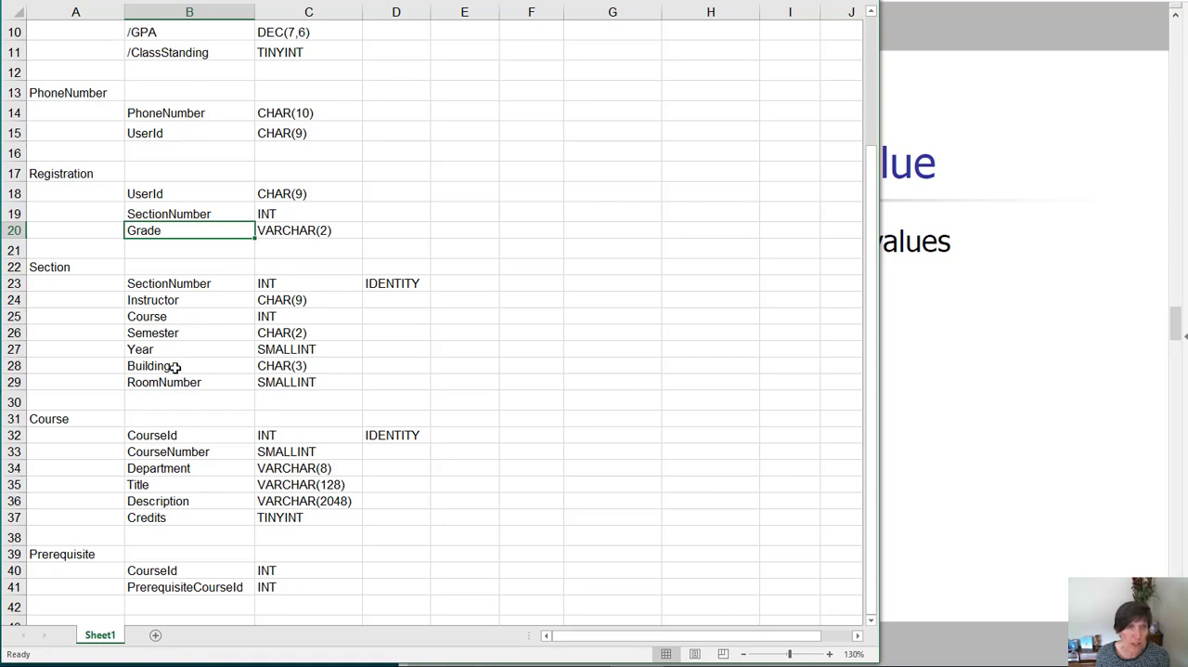
{"action": "mouse_move", "coordinate": [172, 390]}
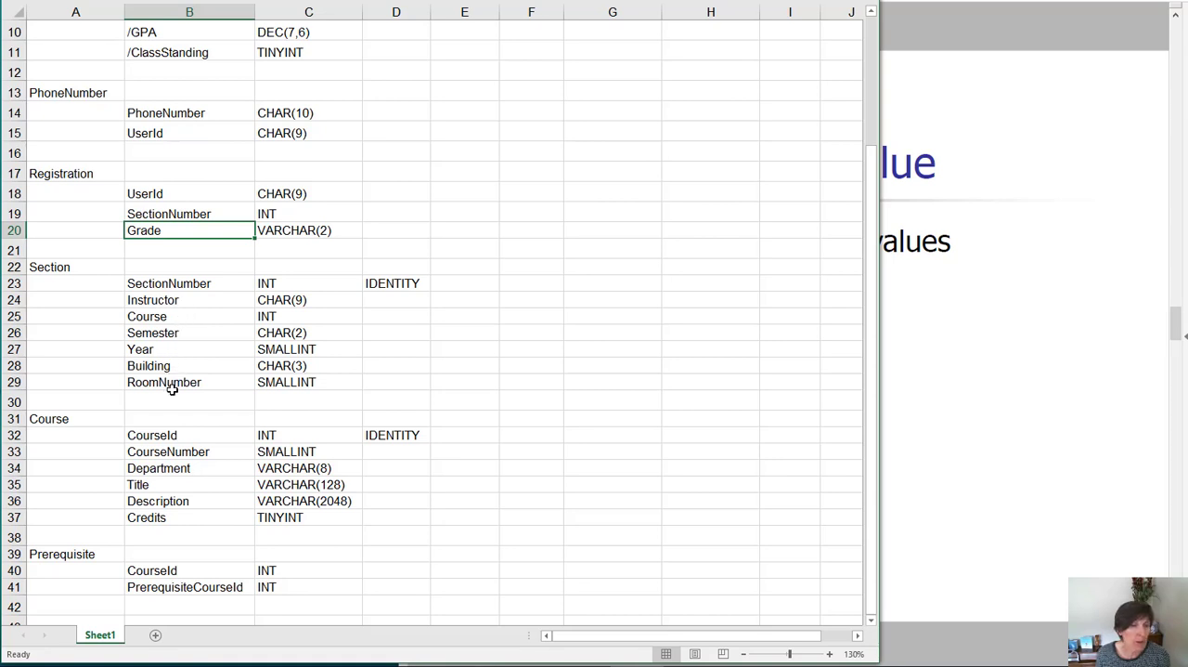
{"action": "mouse_move", "coordinate": [235, 379]}
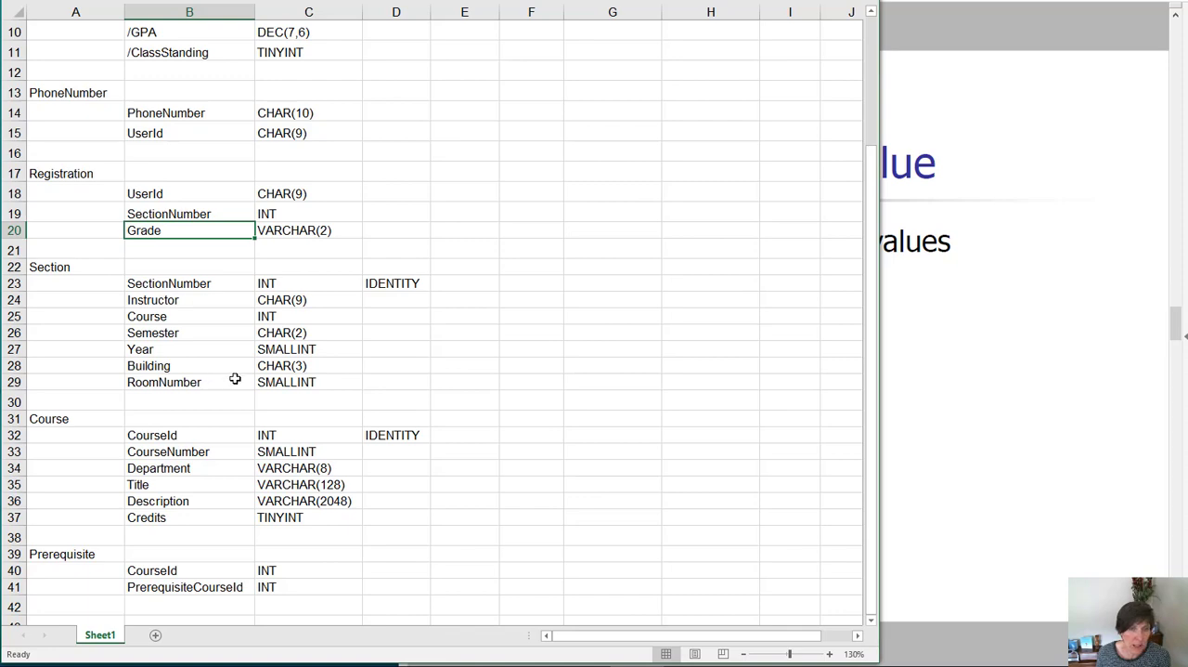
{"action": "scroll", "scroll_direction": "down", "scroll_amount": 3}
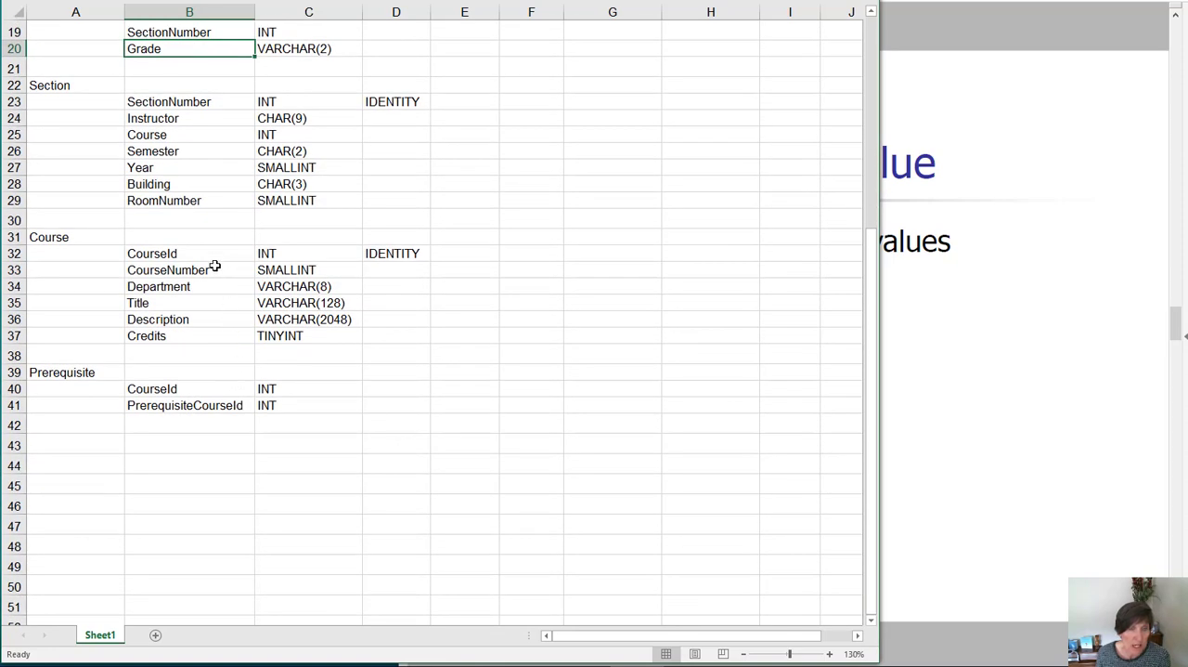
{"action": "left_click", "coordinate": [190, 270]}
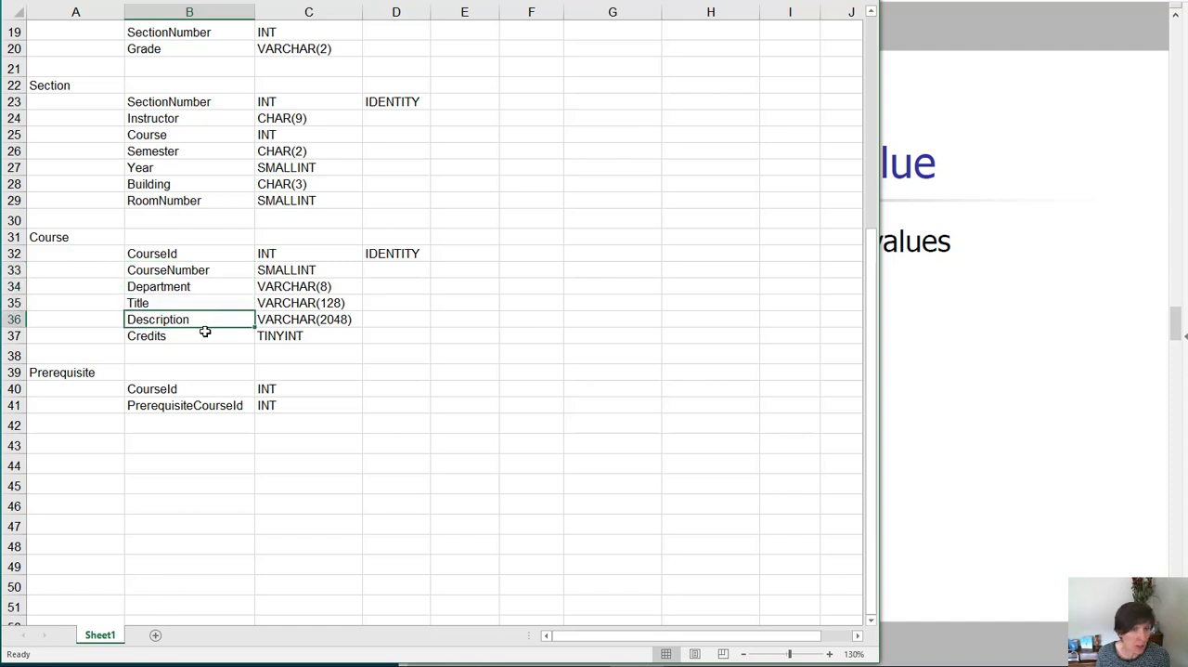
{"action": "left_click", "coordinate": [189, 335]}
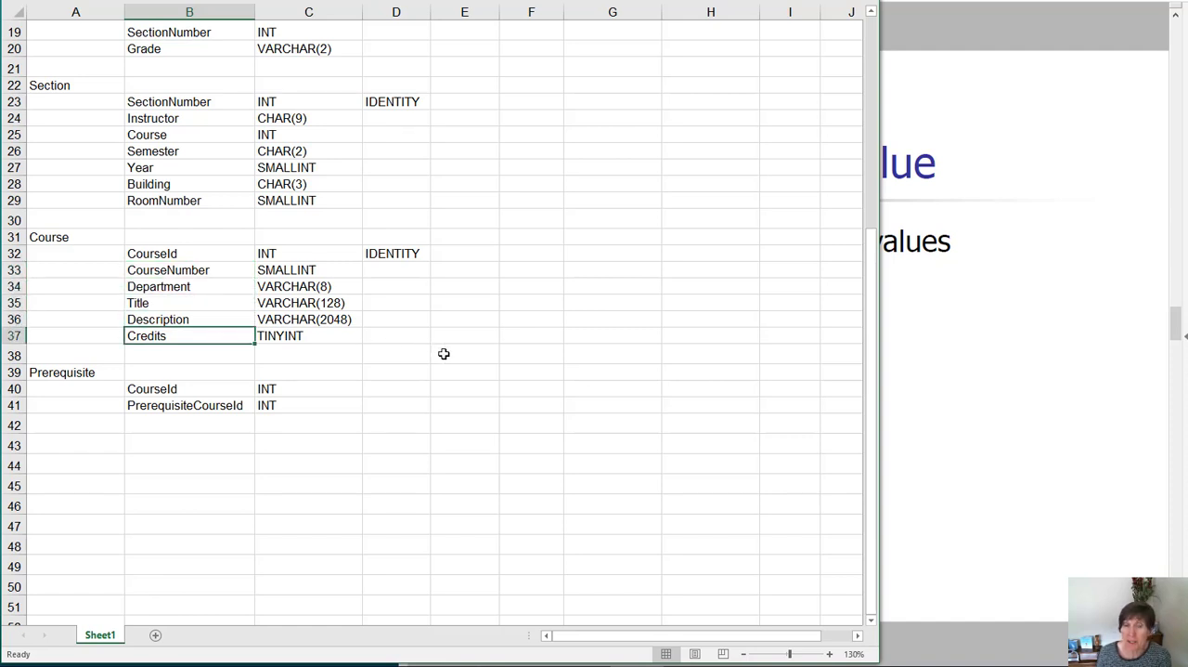
{"action": "mouse_move", "coordinate": [446, 354]}
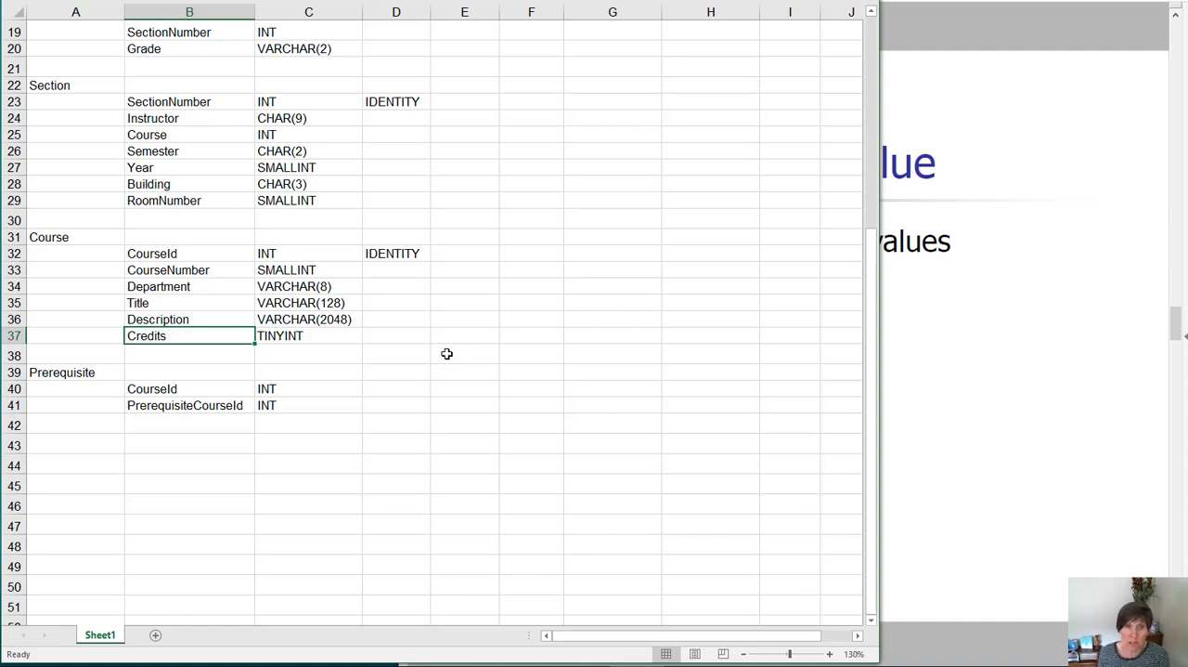
{"action": "mouse_move", "coordinate": [228, 336]}
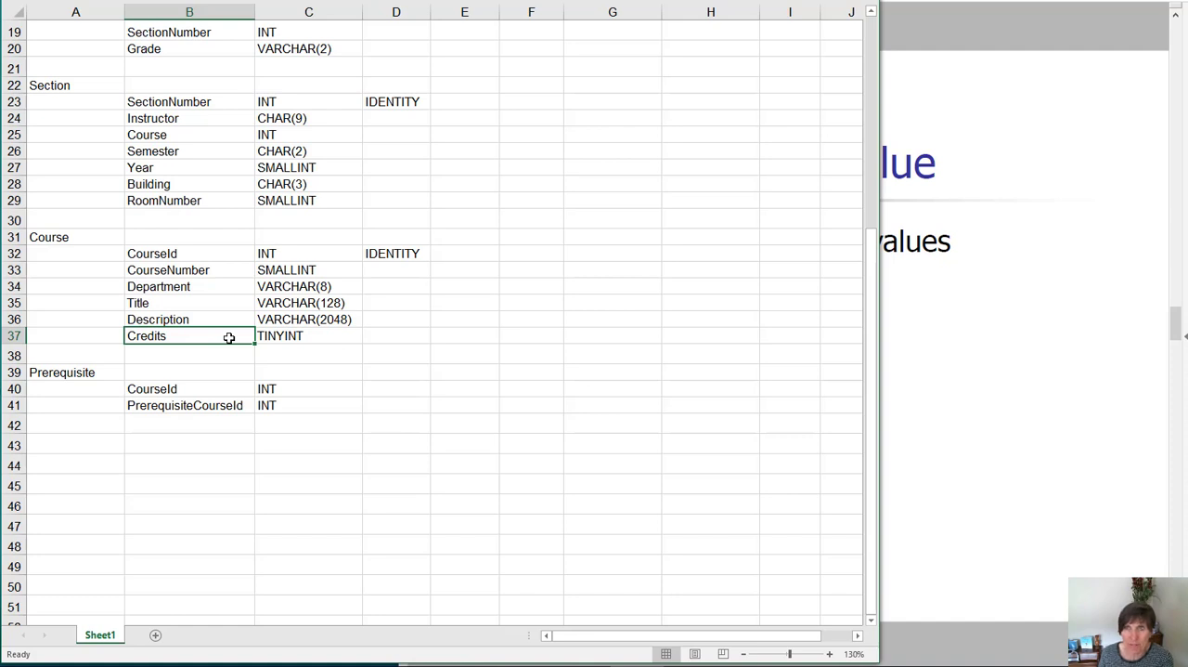
{"action": "mouse_move", "coordinate": [228, 348]}
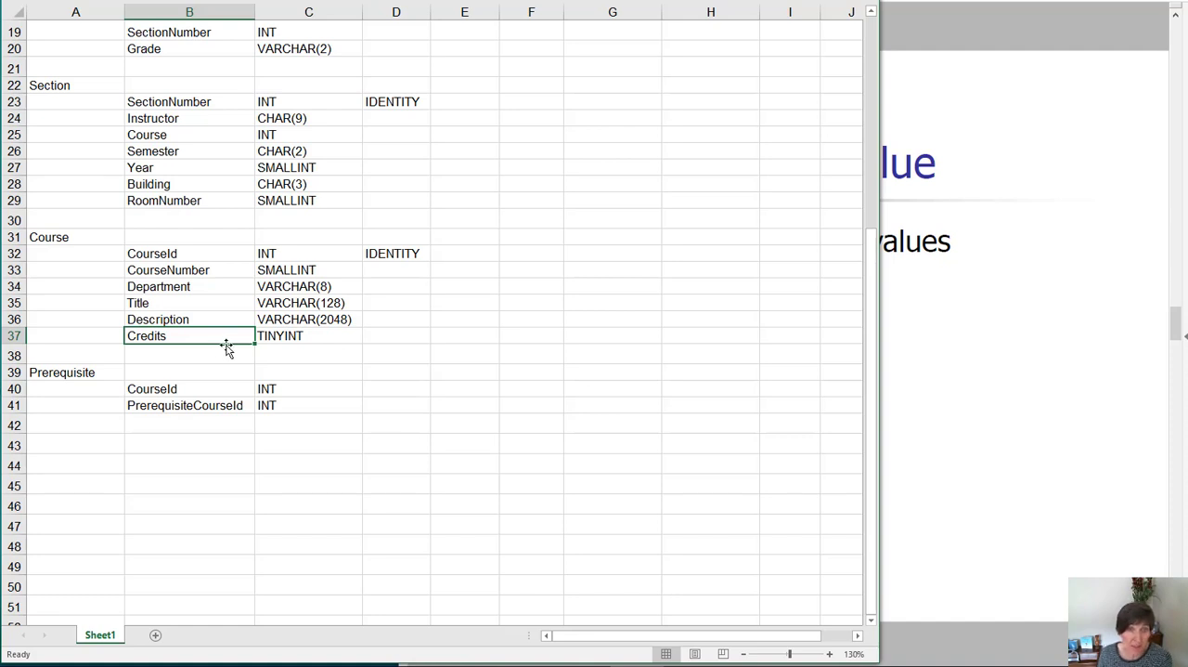
- Enter 4 in cell E37 as the Course table's Credits default
{"action": "left_click", "coordinate": [464, 336]}
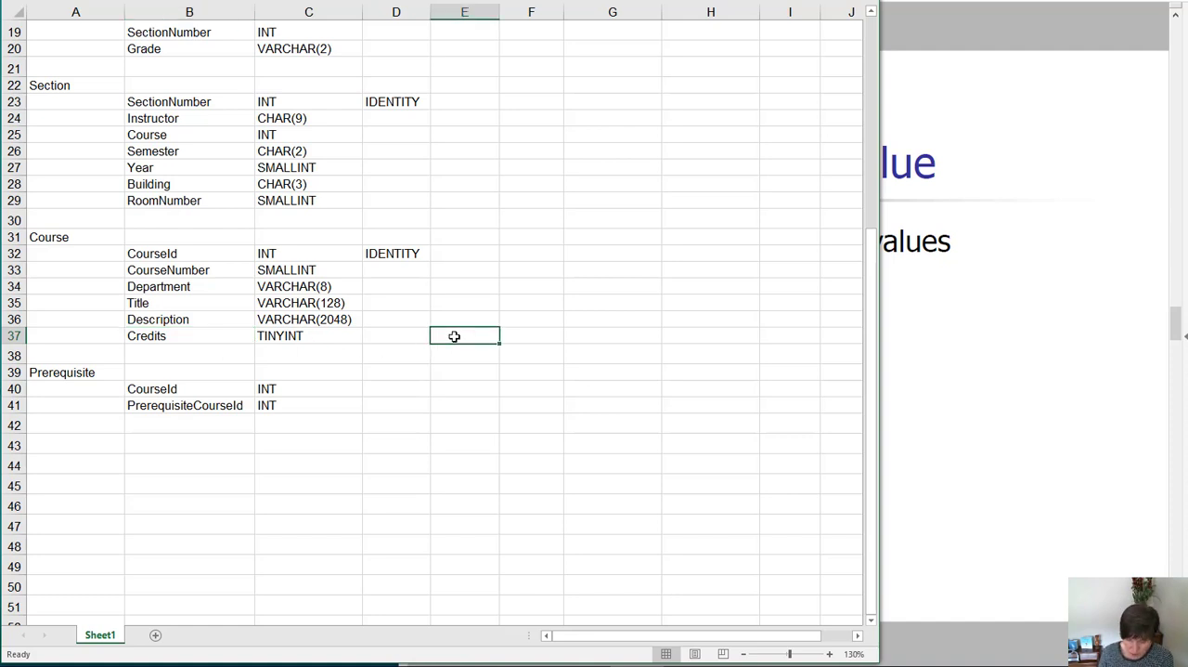
{"action": "type", "text": "4"}
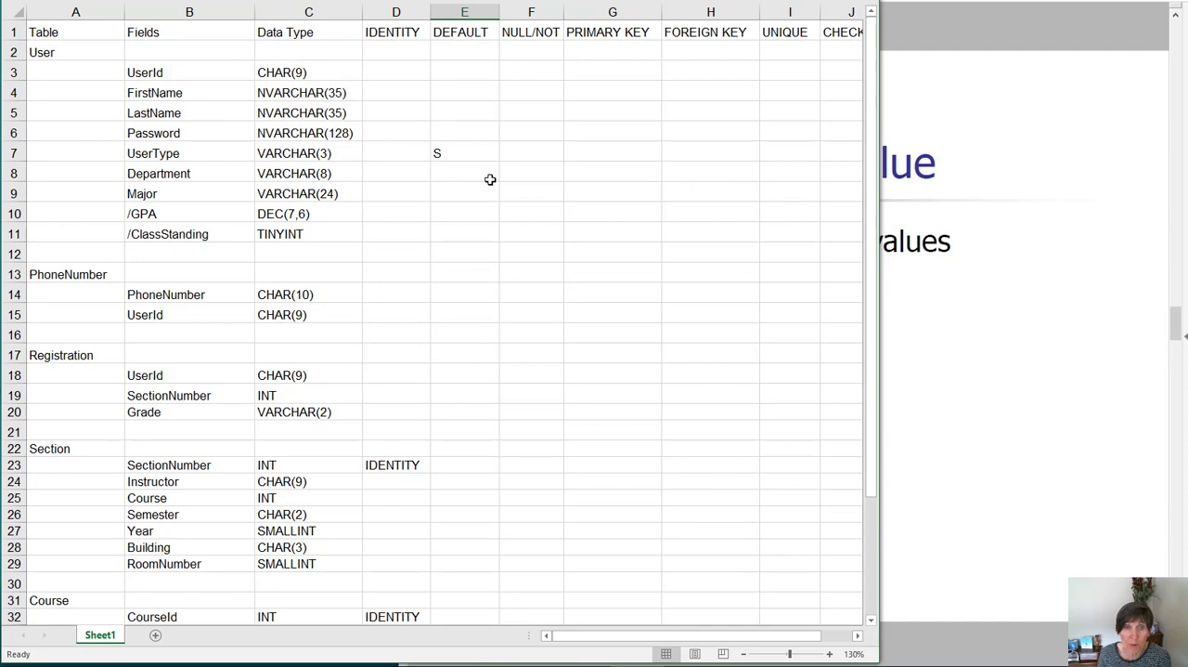
{"action": "scroll", "scroll_direction": "down", "scroll_amount": 3}
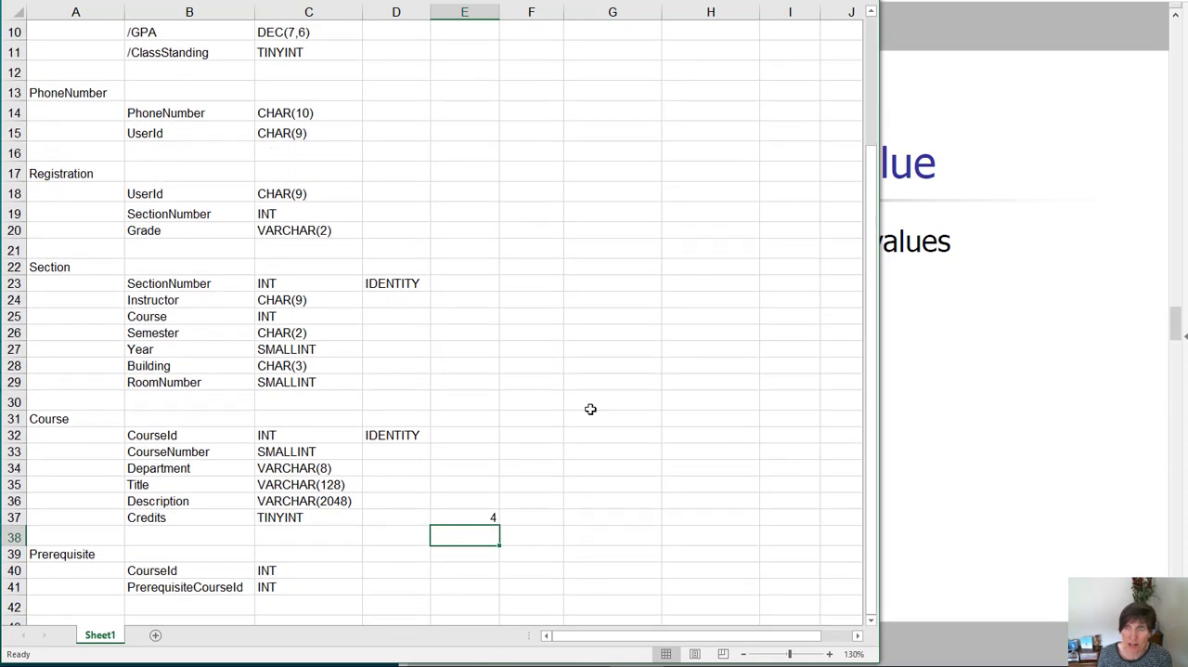